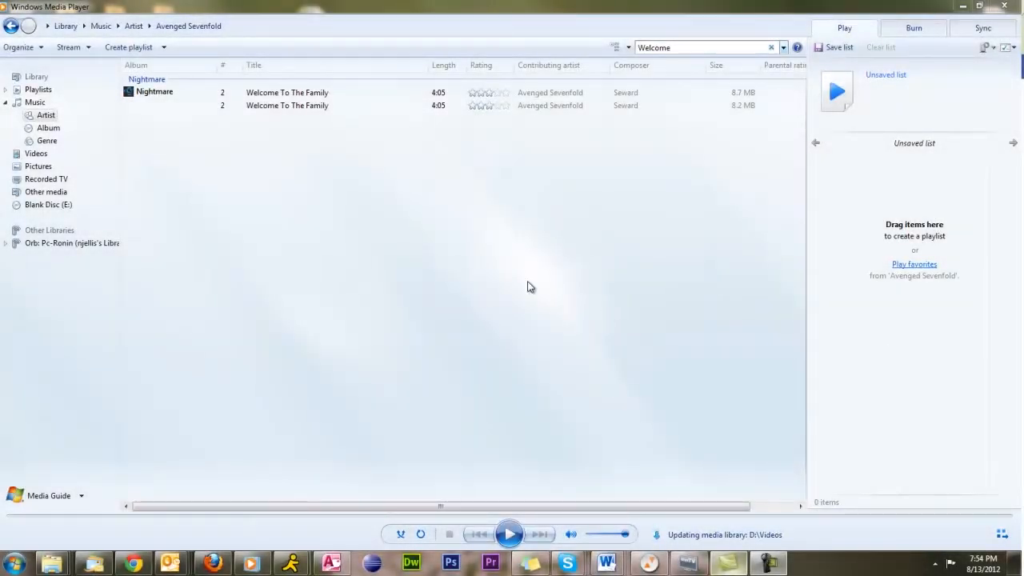
mouse_move(460, 235)
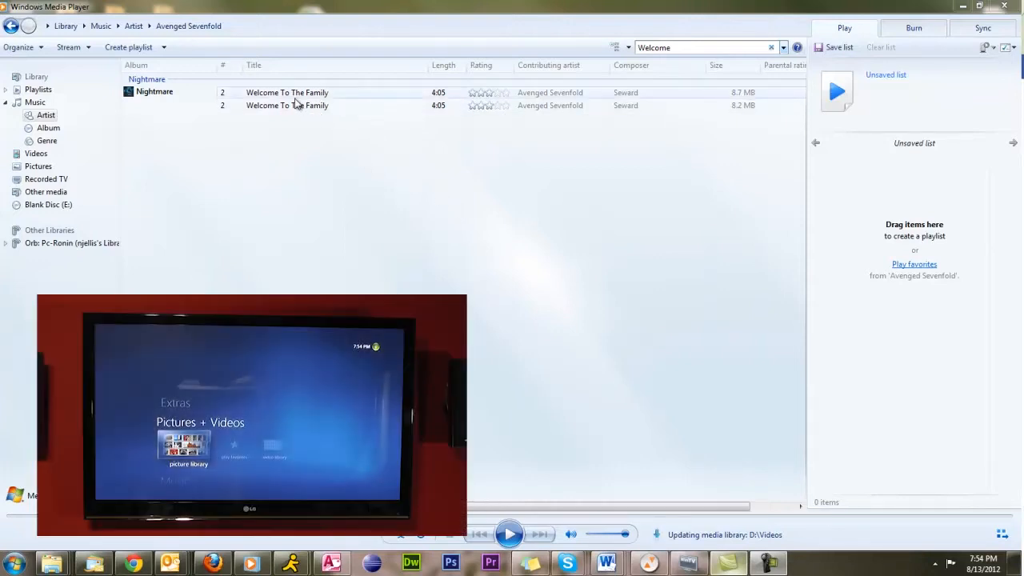
mouse_move(292, 105)
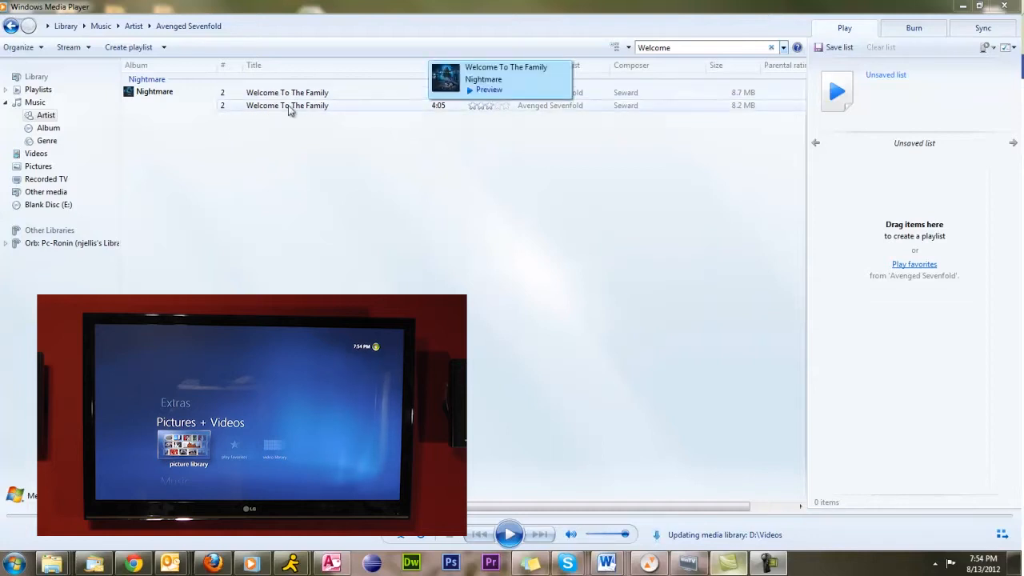
mouse_move(272, 97)
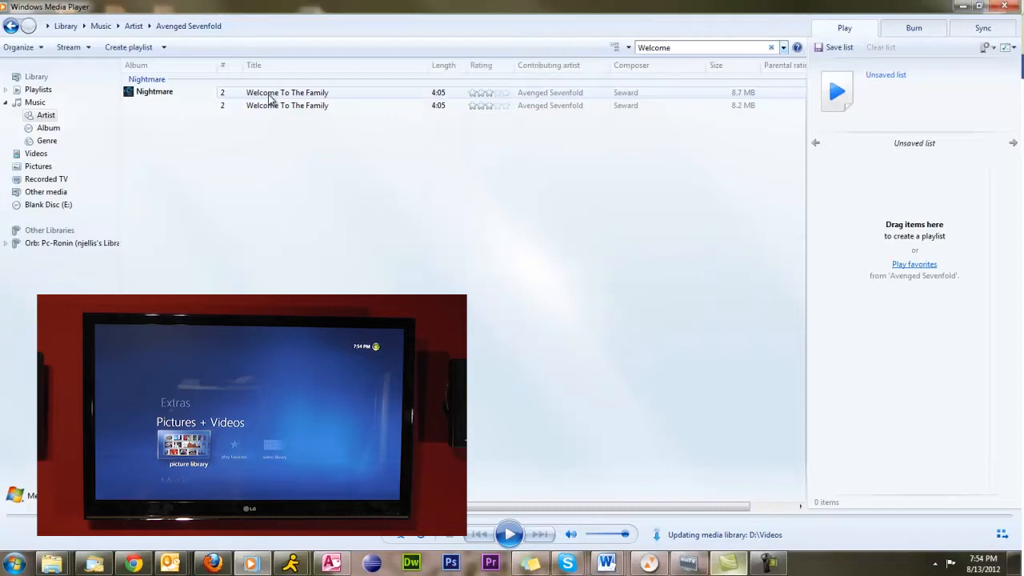
Step: Send the first 'Welcome To The Family' track to the Xbox 360 Media Center Extender
right_click(286, 92)
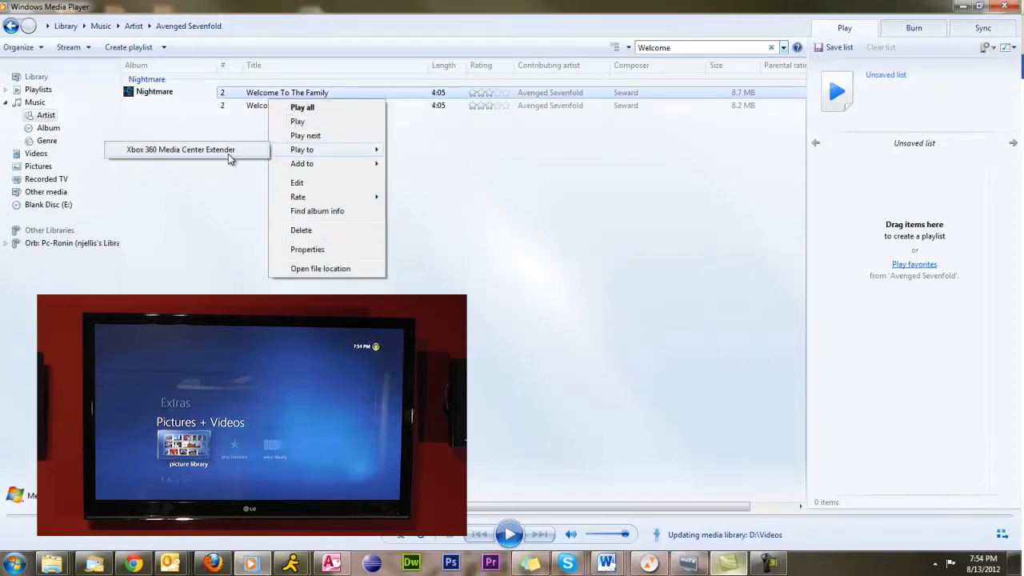
left_click(180, 150)
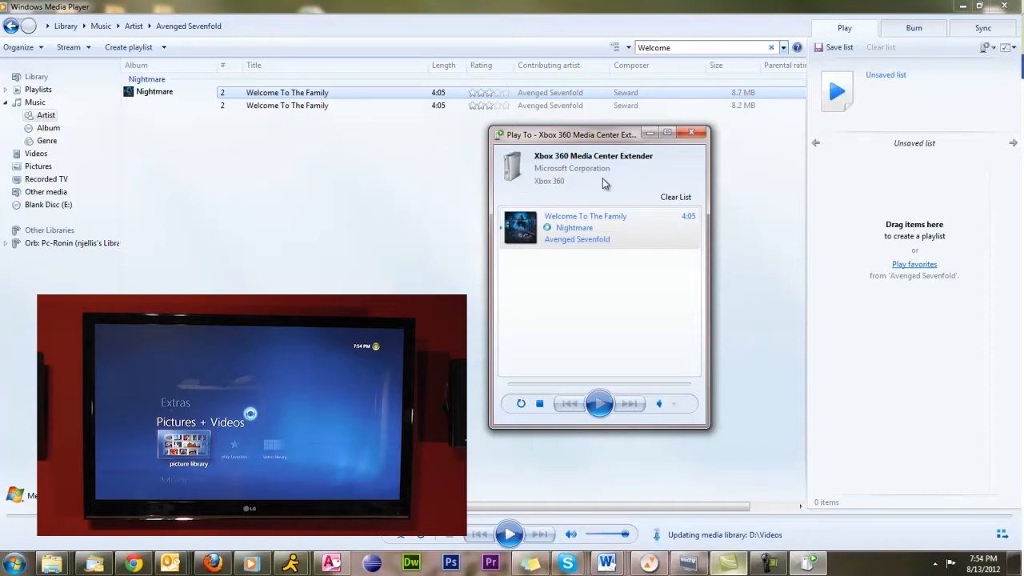
Step: Start playback of 'Welcome To The Family' on the Xbox 360 extender
left_click(599, 403)
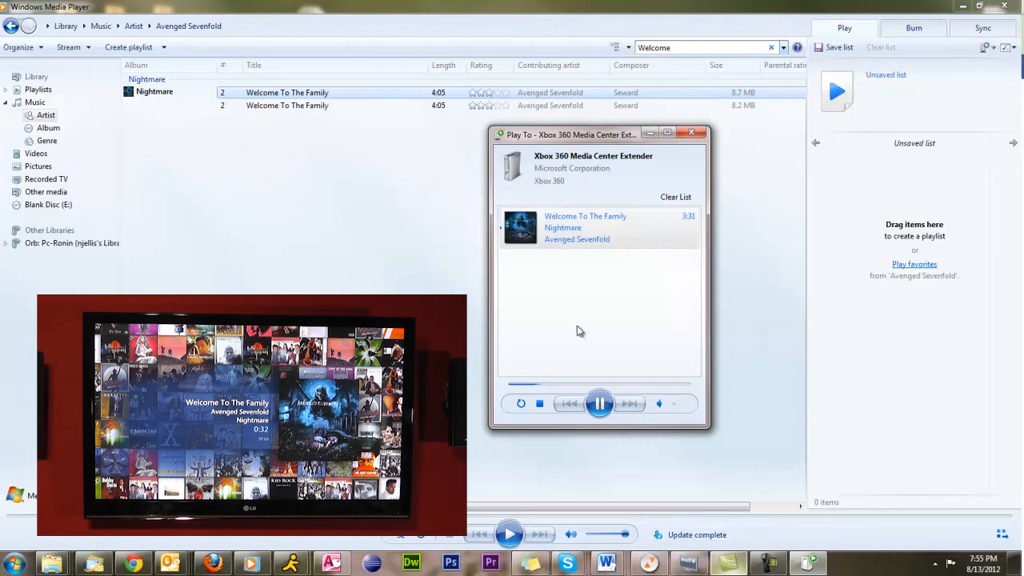
Step: Search the library for 'frank s' and open the Frank Sinatra artist
left_click_drag(570, 134, 861, 146)
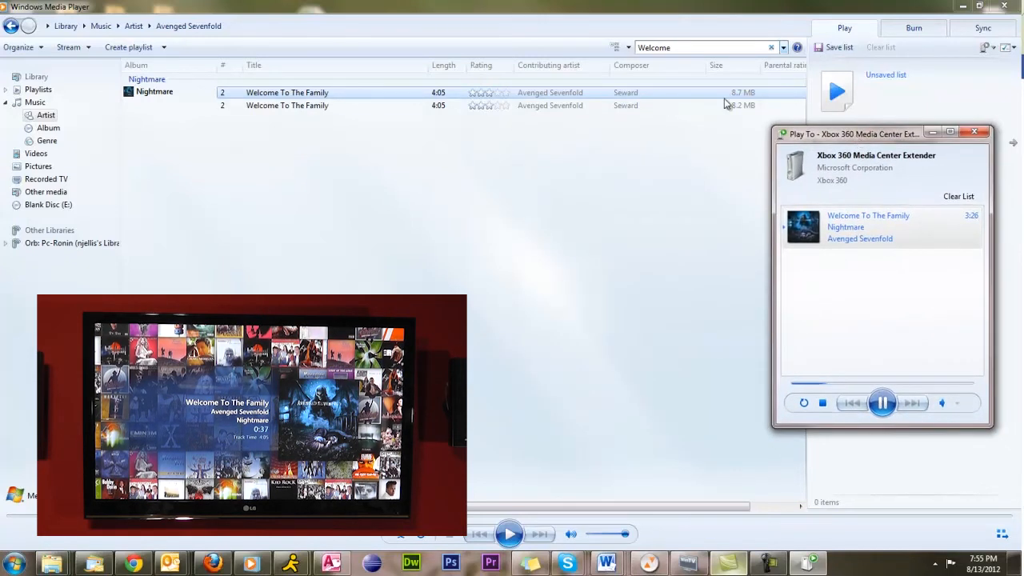
left_click(974, 131)
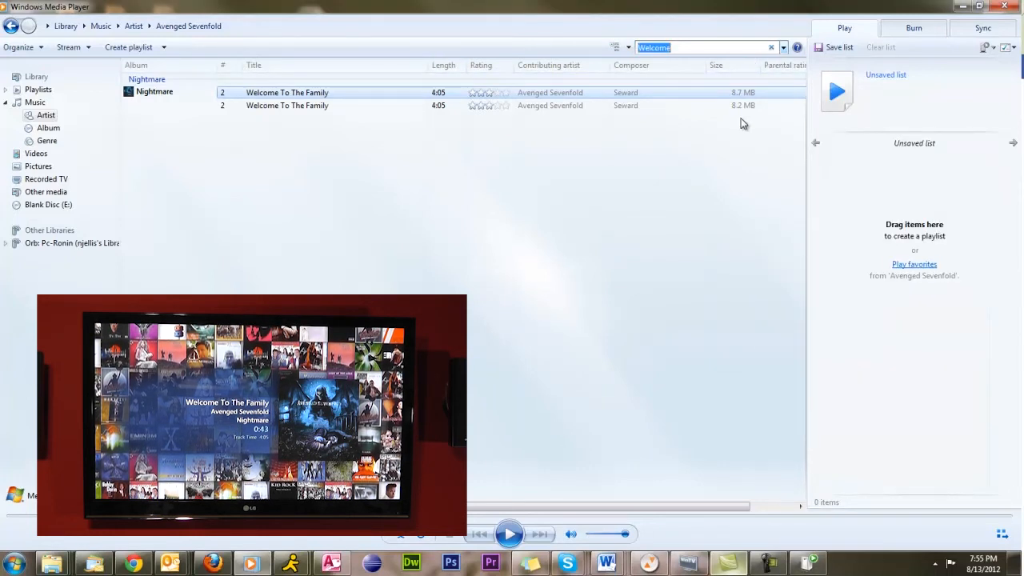
type("frank s")
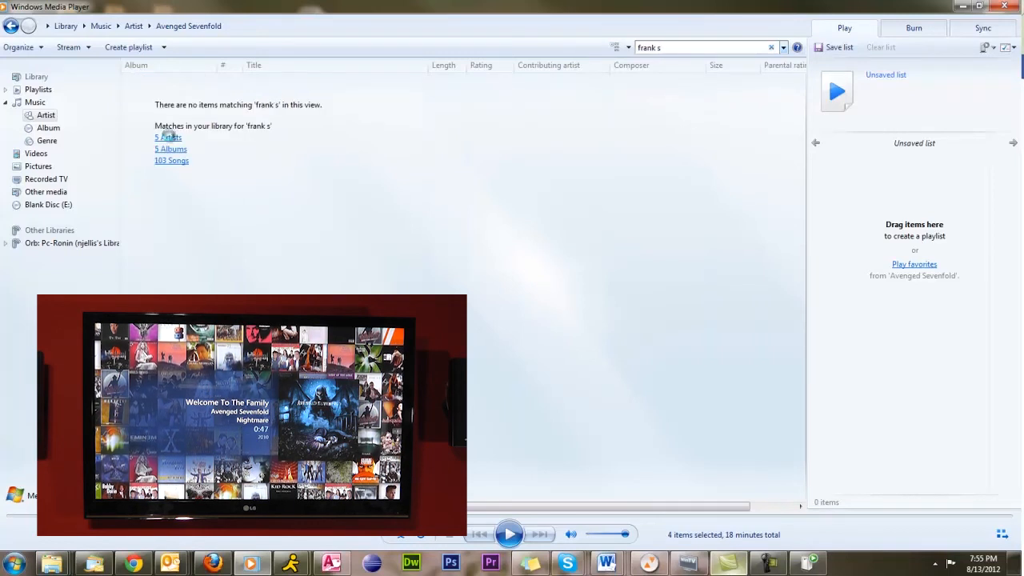
left_click(167, 136)
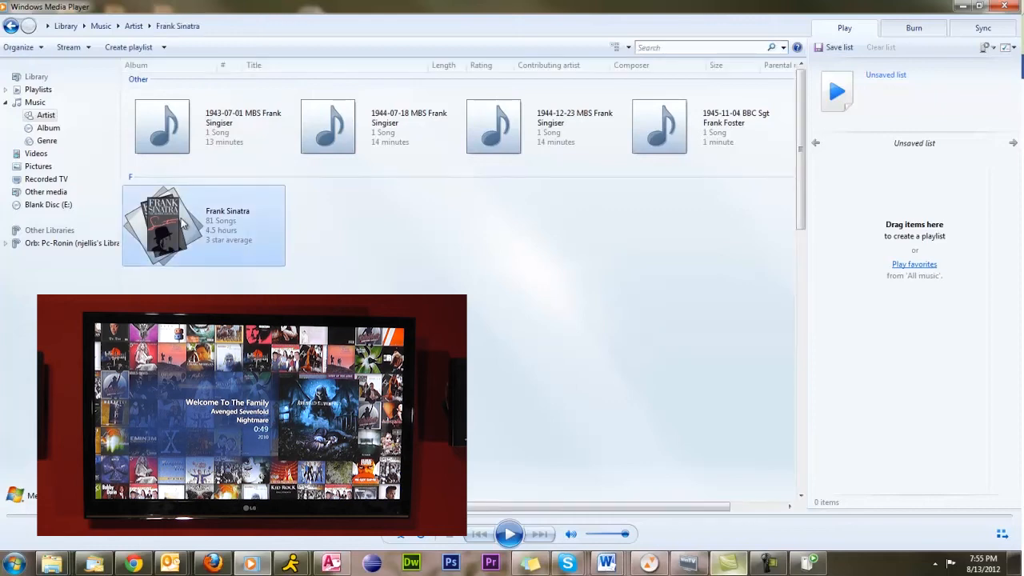
double_click(162, 224)
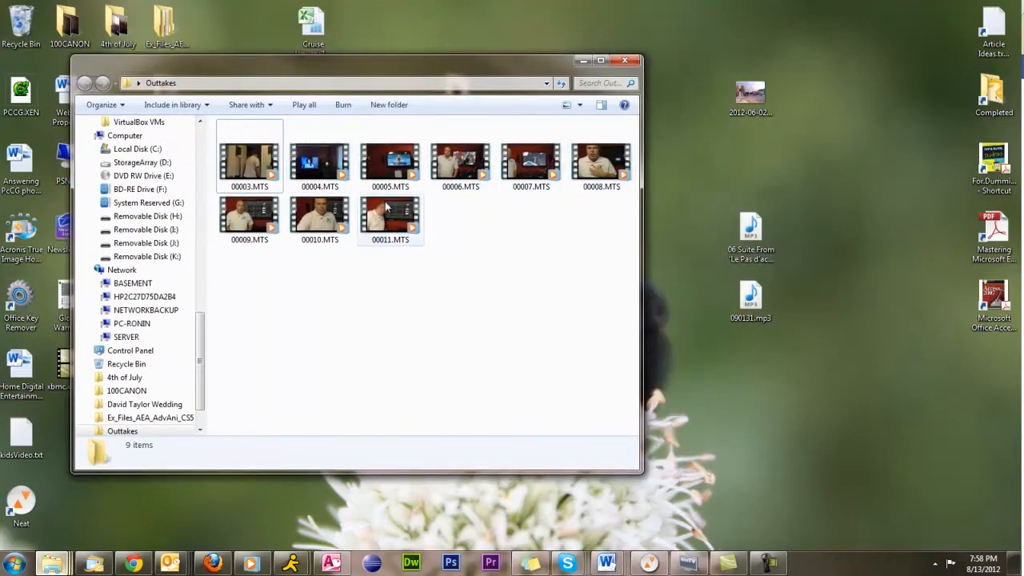
right_click(390, 160)
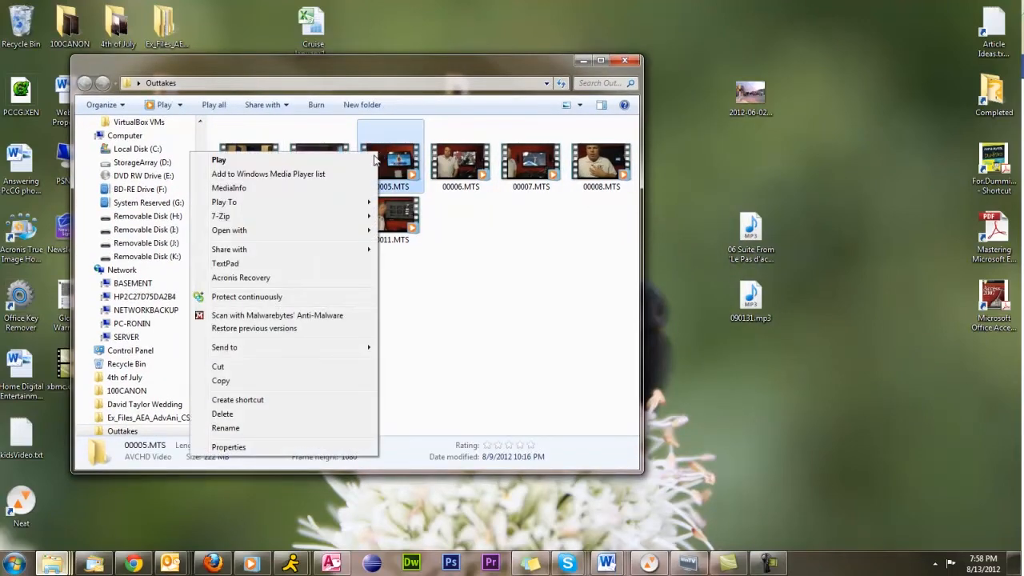
mouse_move(328, 211)
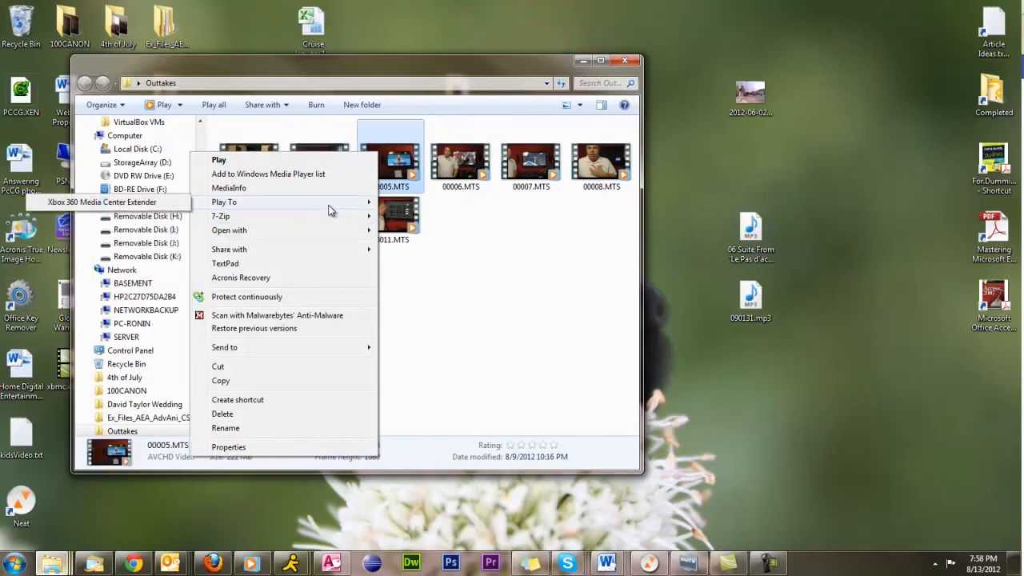
mouse_move(131, 203)
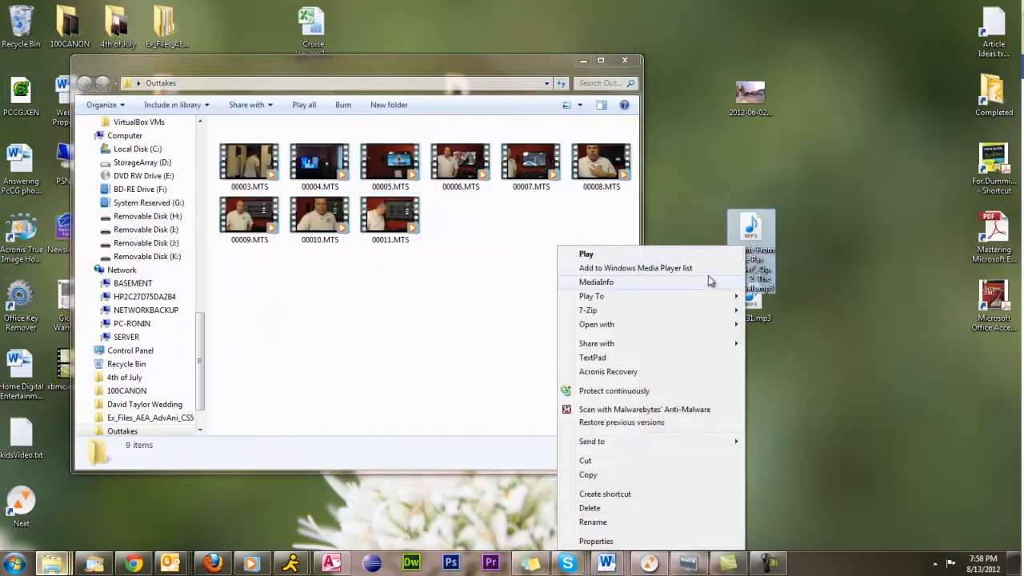
mouse_move(591, 296)
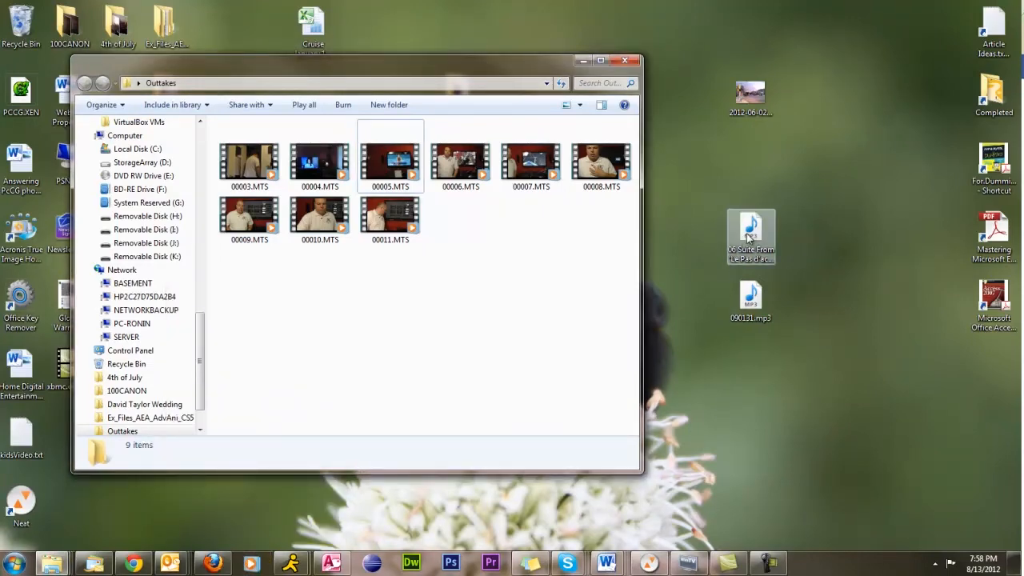
right_click(750, 236)
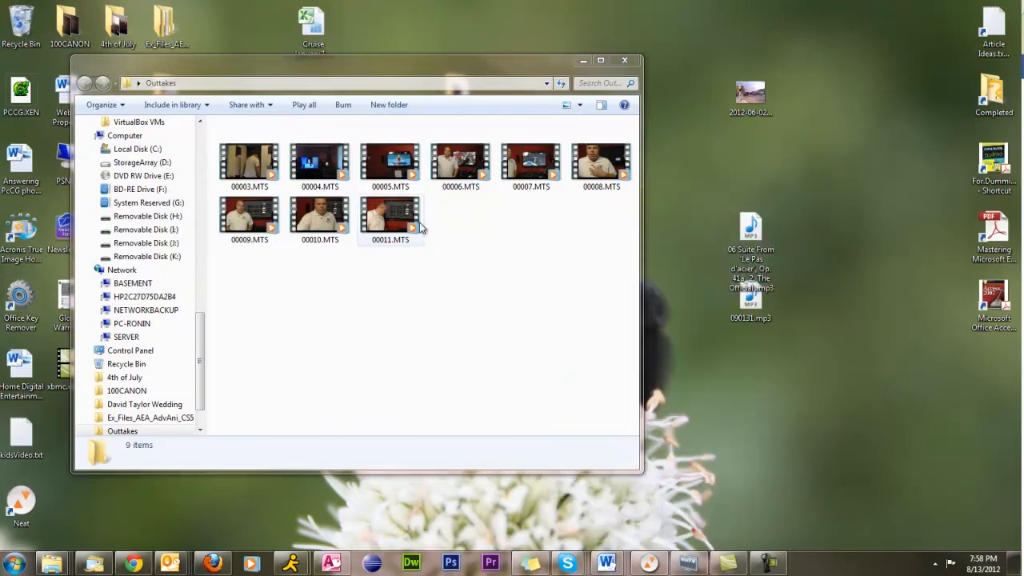
right_click(390, 216)
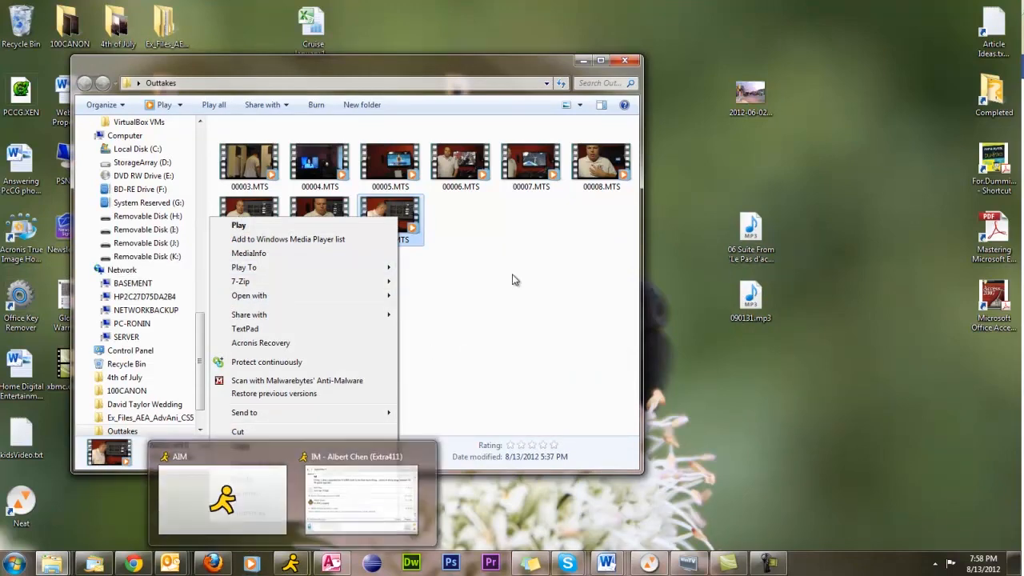
left_click(515, 280)
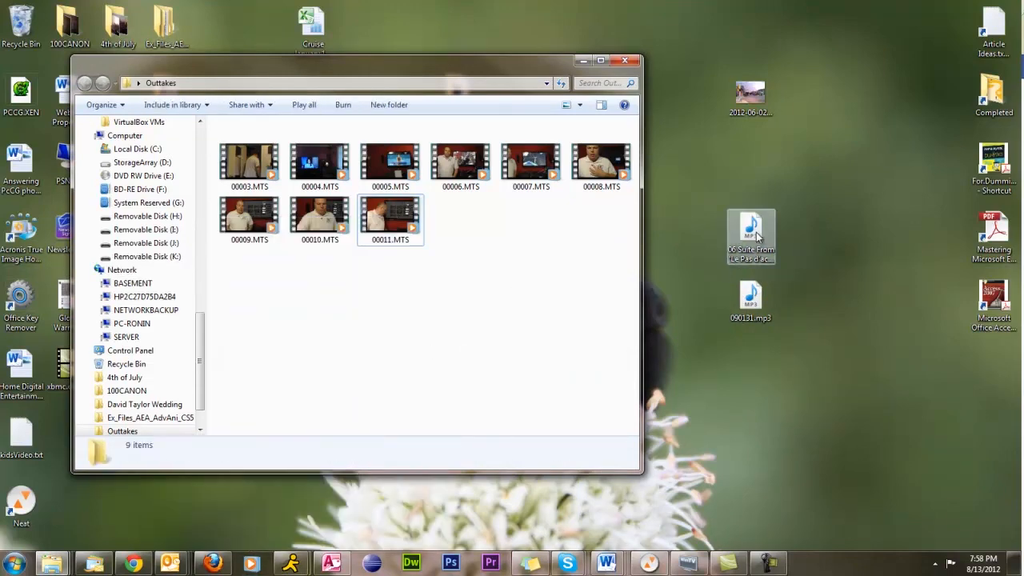
right_click(750, 232)
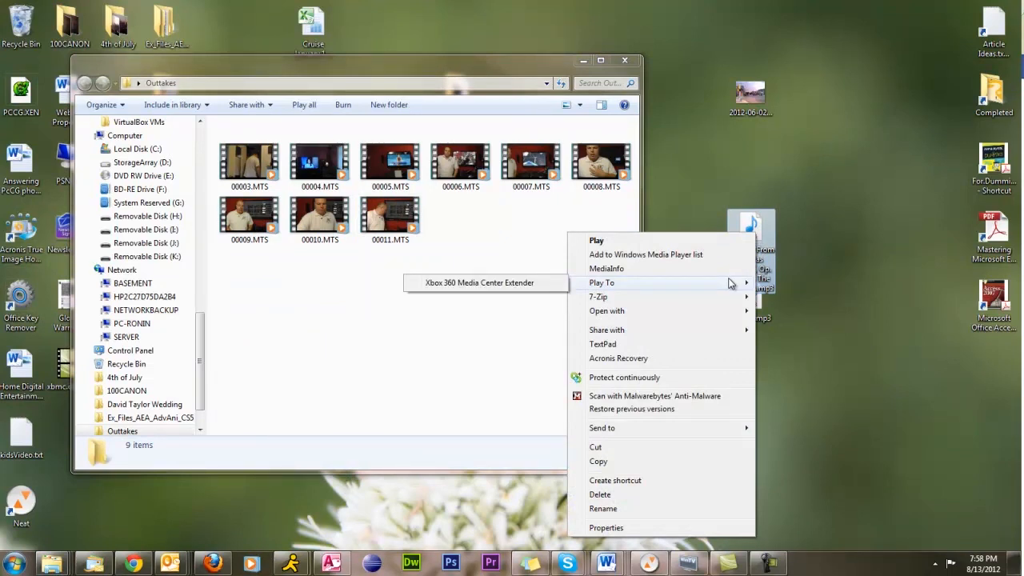
left_click(703, 187)
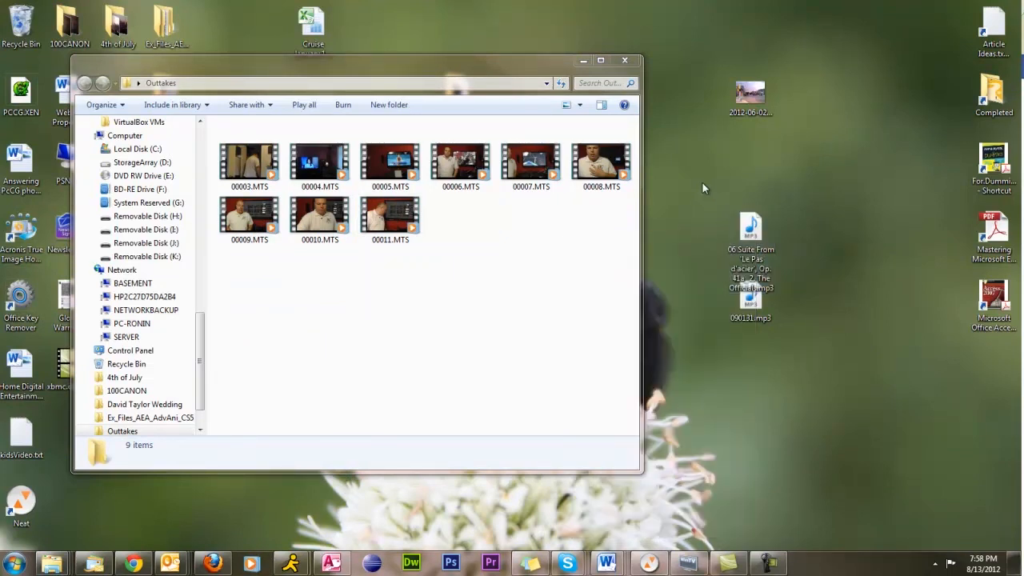